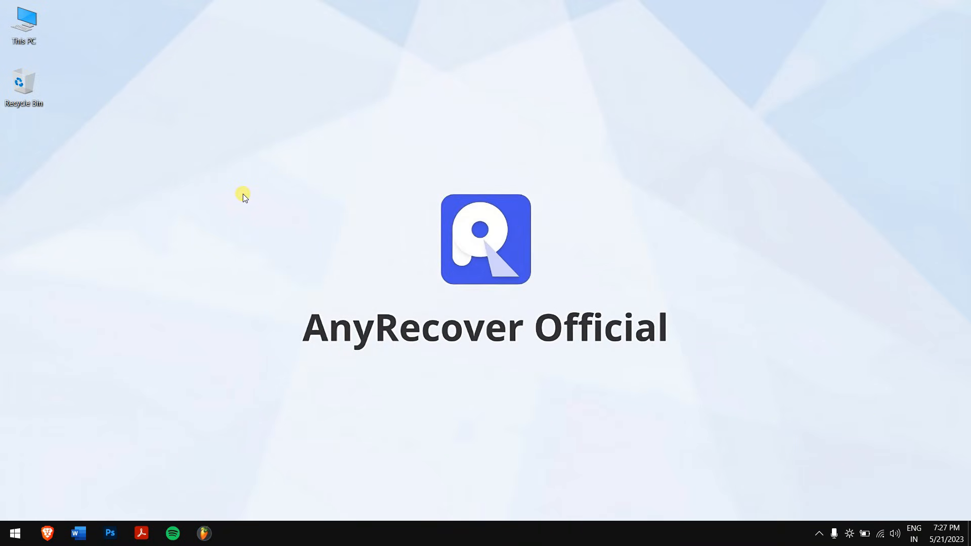
mouse_move(178, 118)
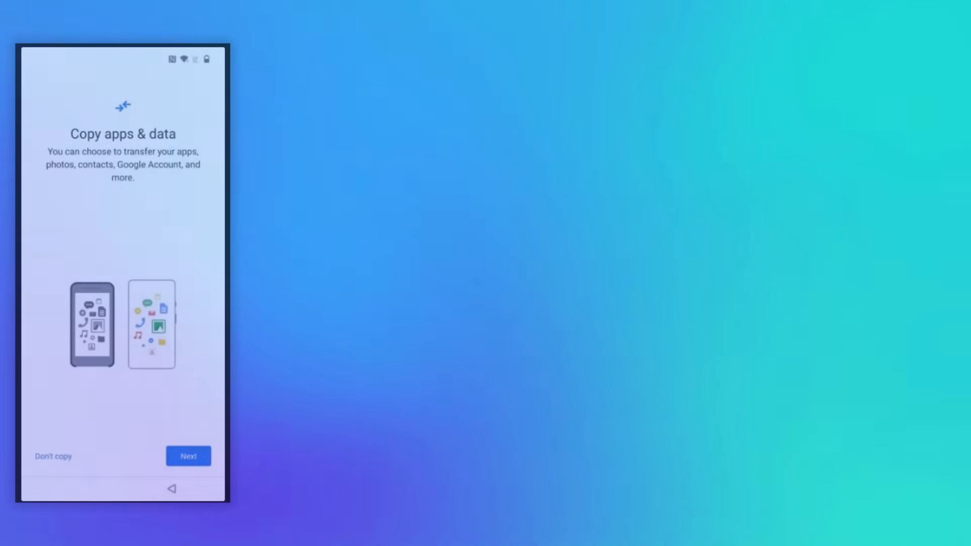
Advance the Android setup past Copy apps & data to the Use your old device step.
left_click(188, 455)
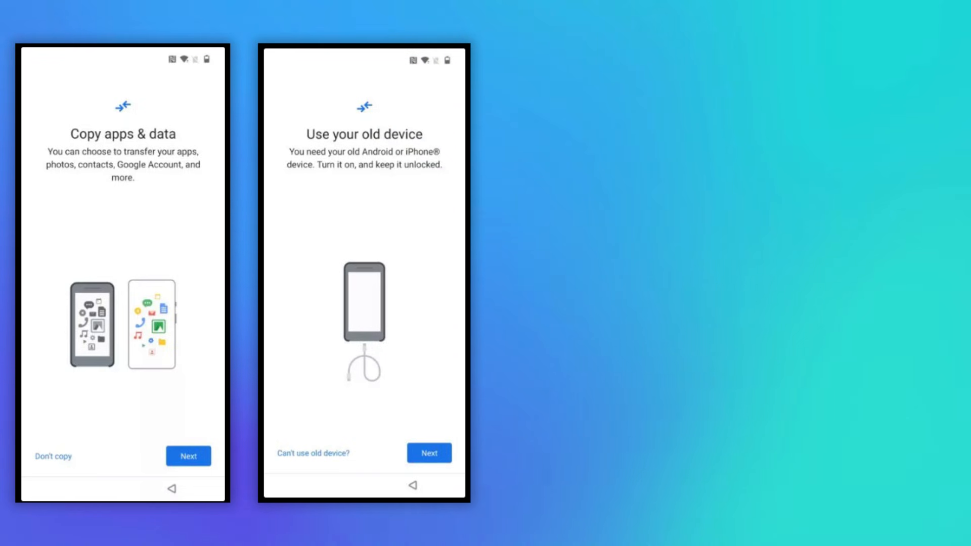
left_click(428, 453)
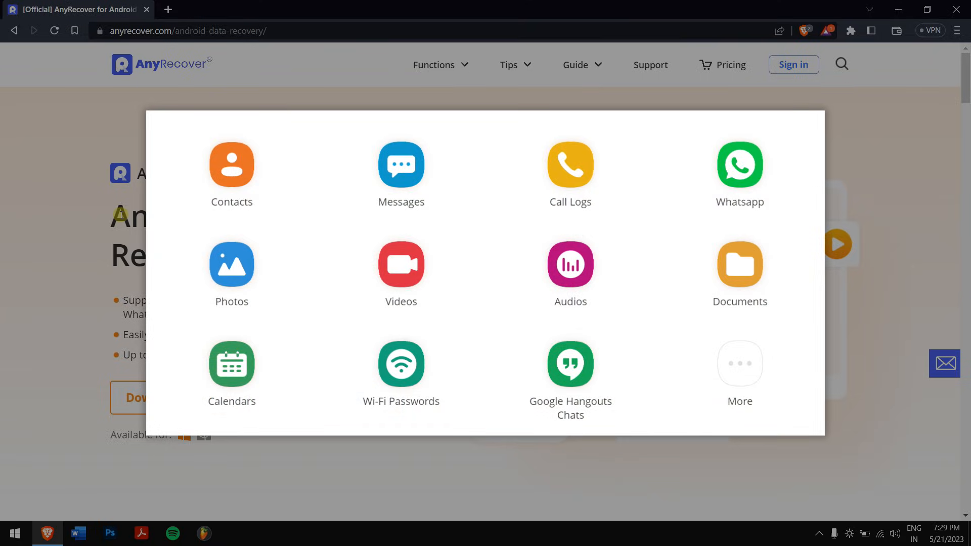
mouse_move(60, 226)
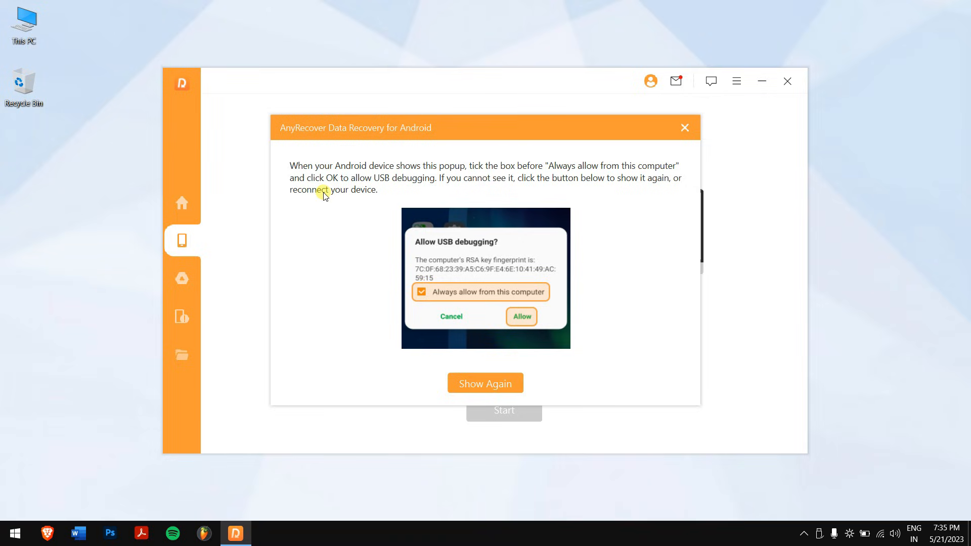
Dismiss the USB debugging notice, select the Xiaomi Redmi Note and proceed past the permission step.
left_click(684, 127)
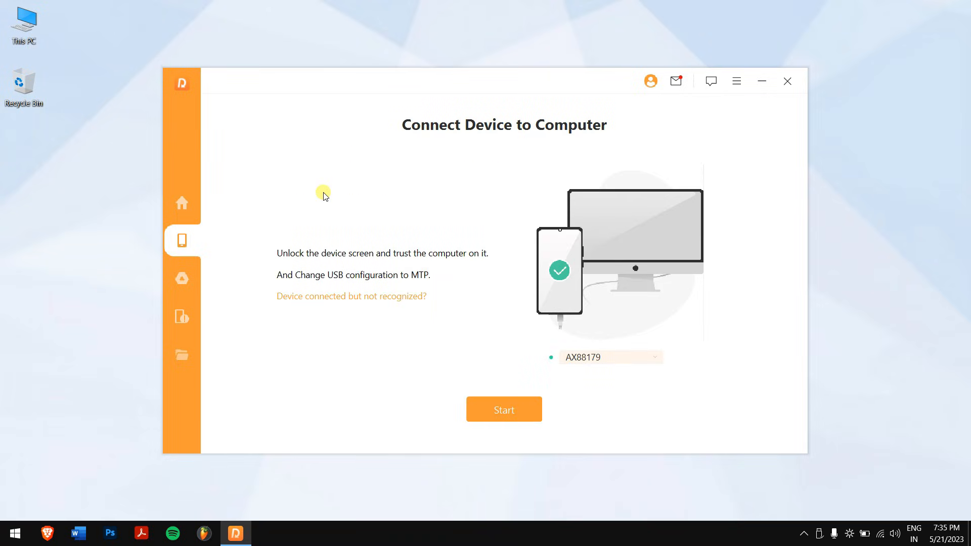
mouse_move(435, 218)
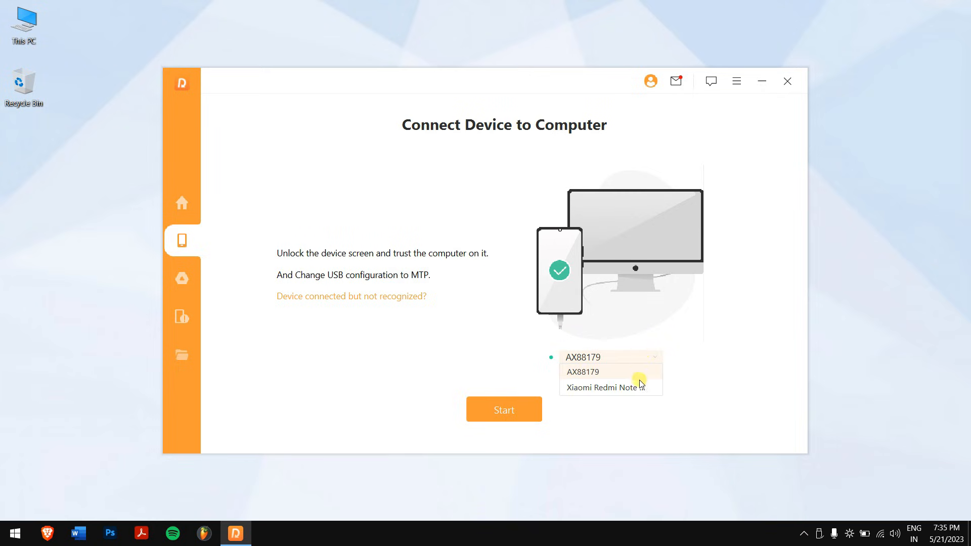
left_click(603, 386)
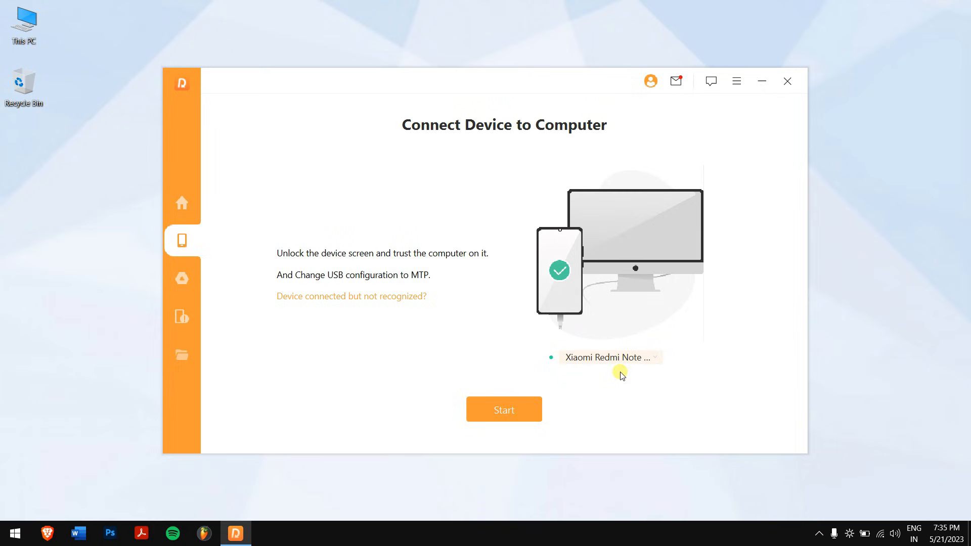
left_click(503, 409)
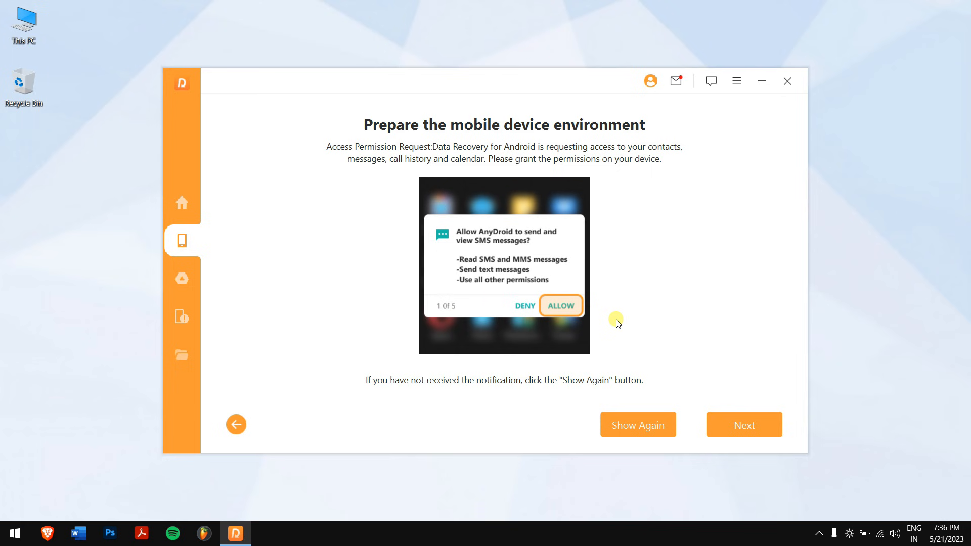
left_click(744, 424)
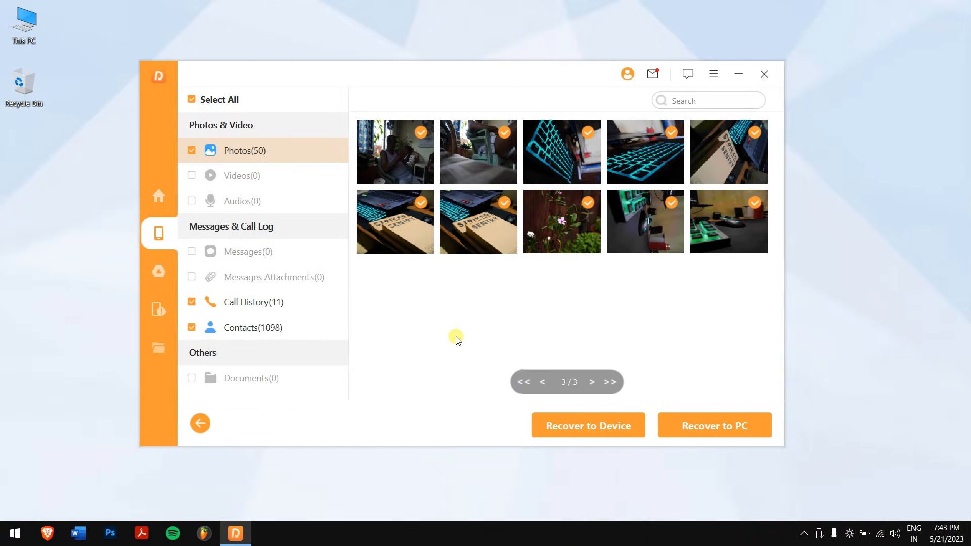
mouse_move(408, 289)
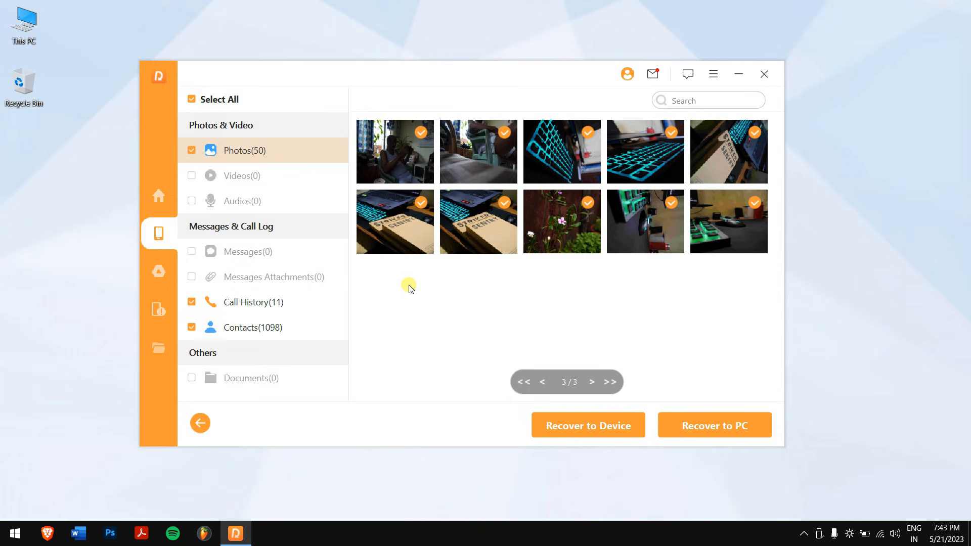
mouse_move(439, 320)
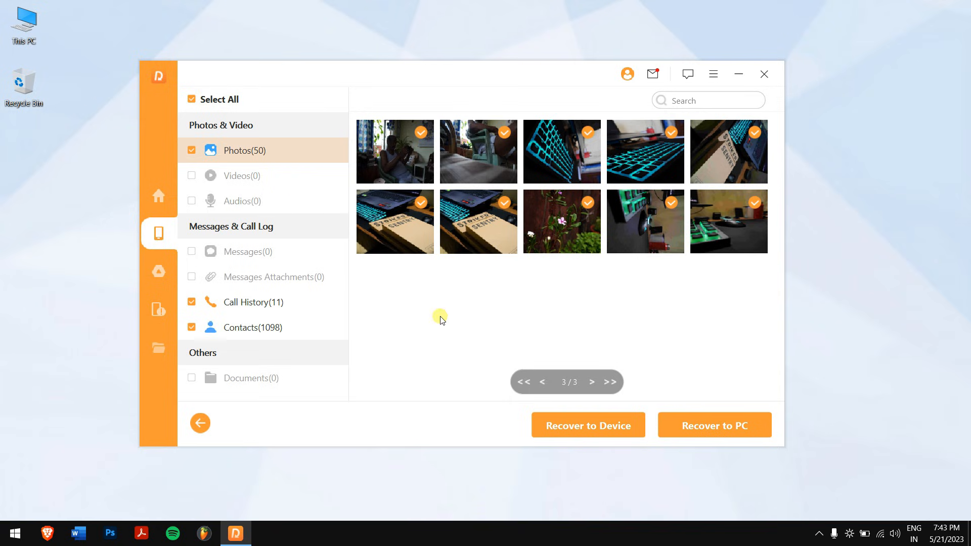
mouse_move(259, 204)
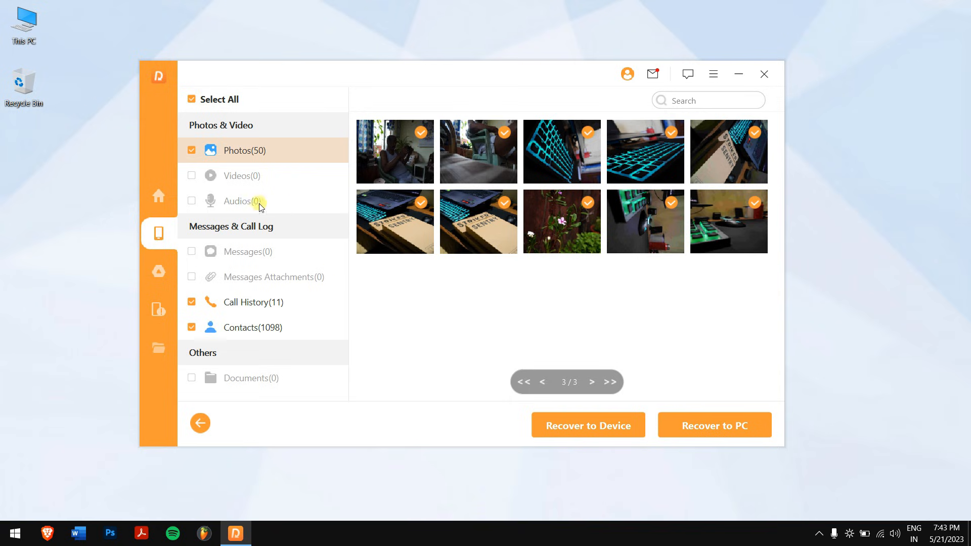
Recover the few selected photos to a folder on drive E of the PC.
left_click(192, 99)
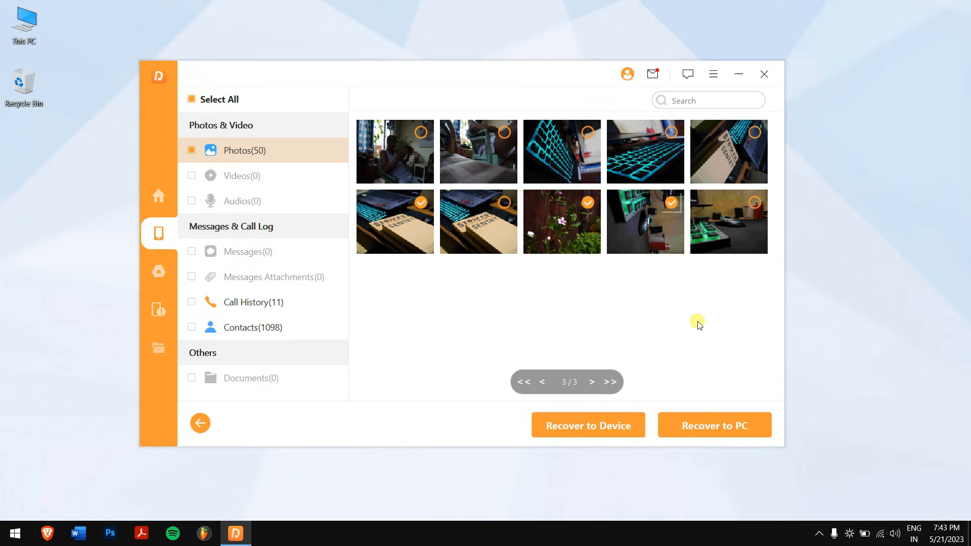
mouse_move(714, 425)
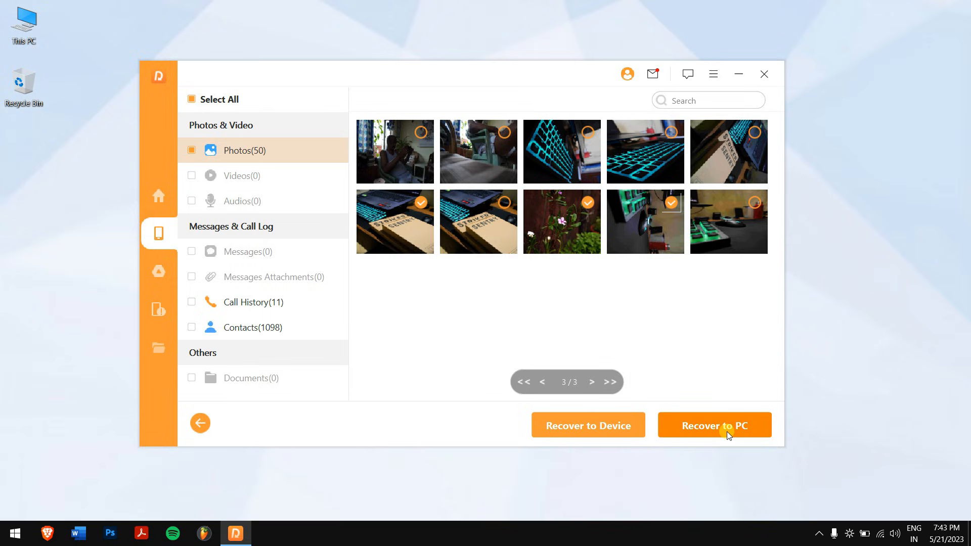
left_click(714, 424)
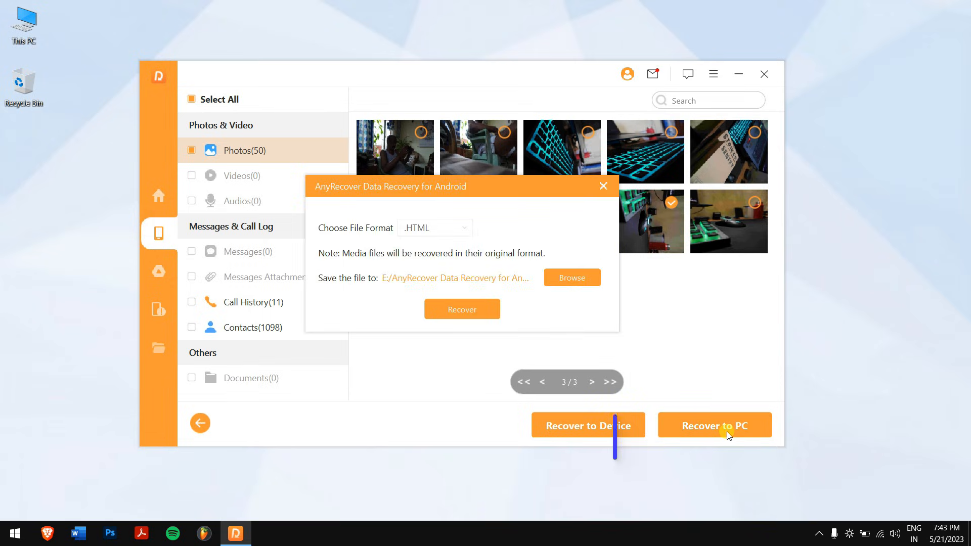
left_click(461, 309)
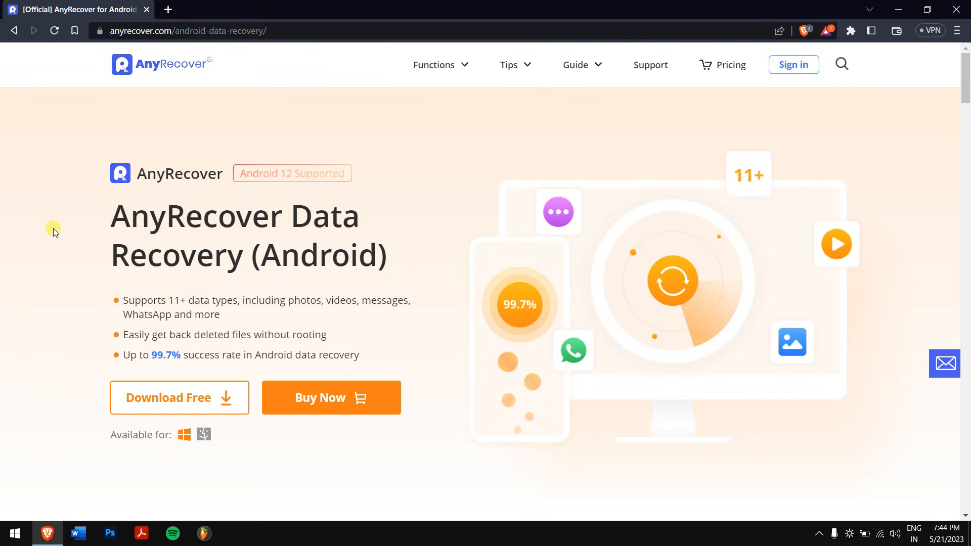
Buy the $69.95 1-Year Plan from the Android recovery purchase page.
left_click(330, 397)
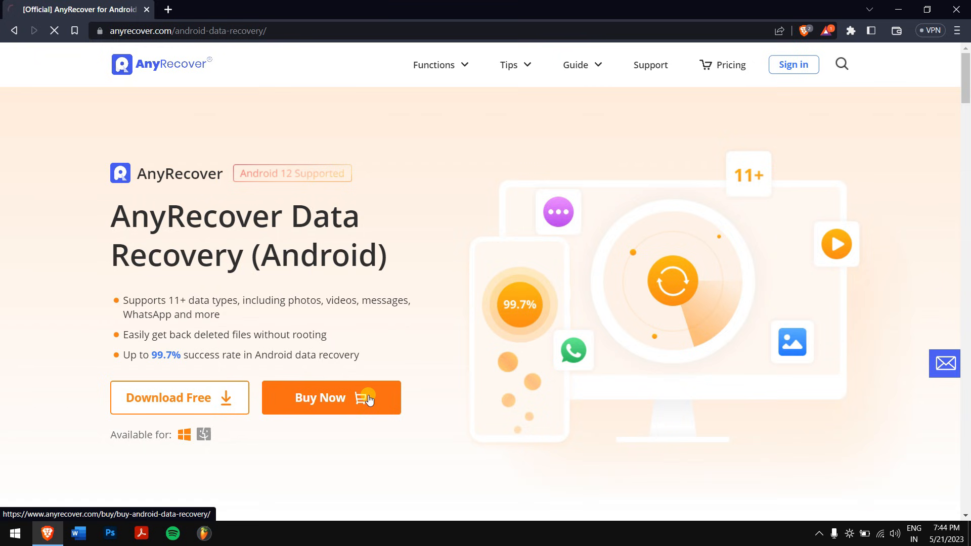
left_click(331, 397)
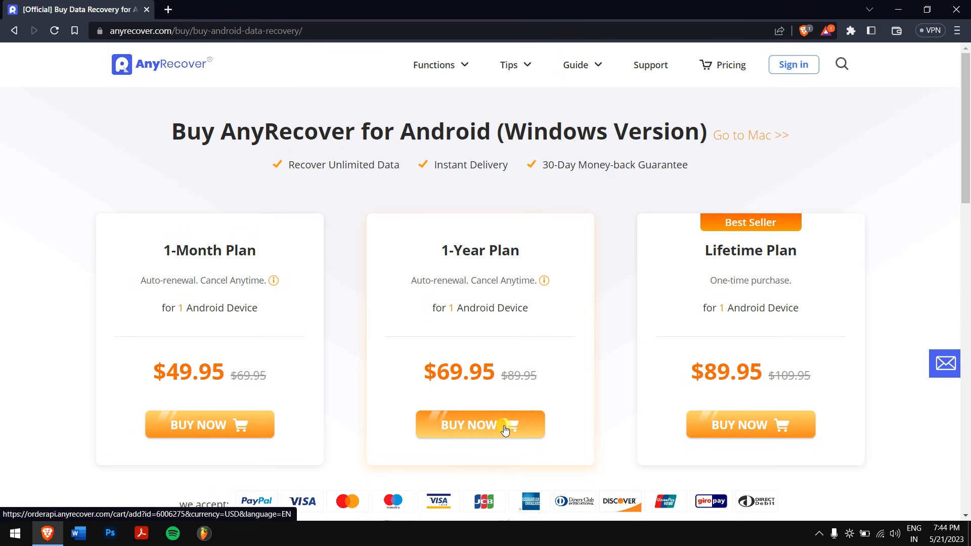
left_click(479, 424)
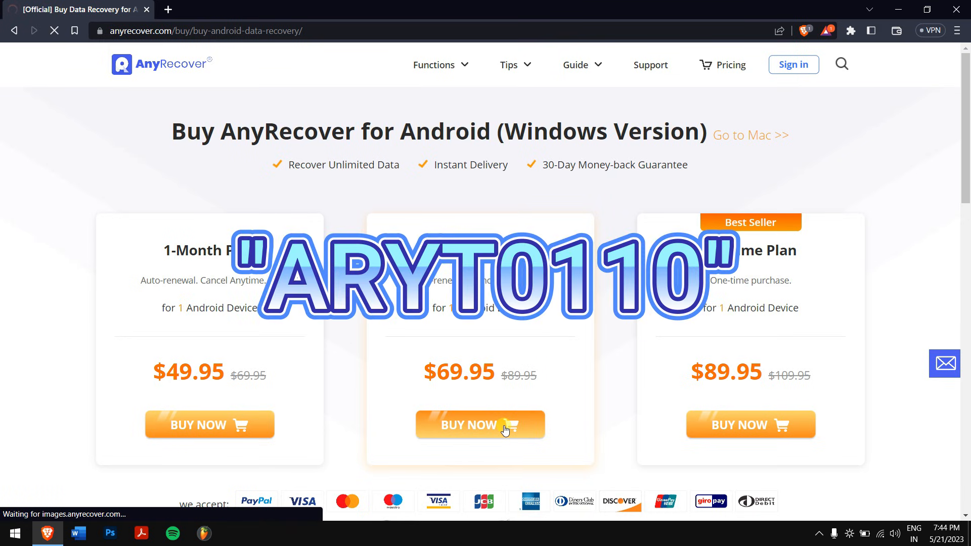
left_click(479, 424)
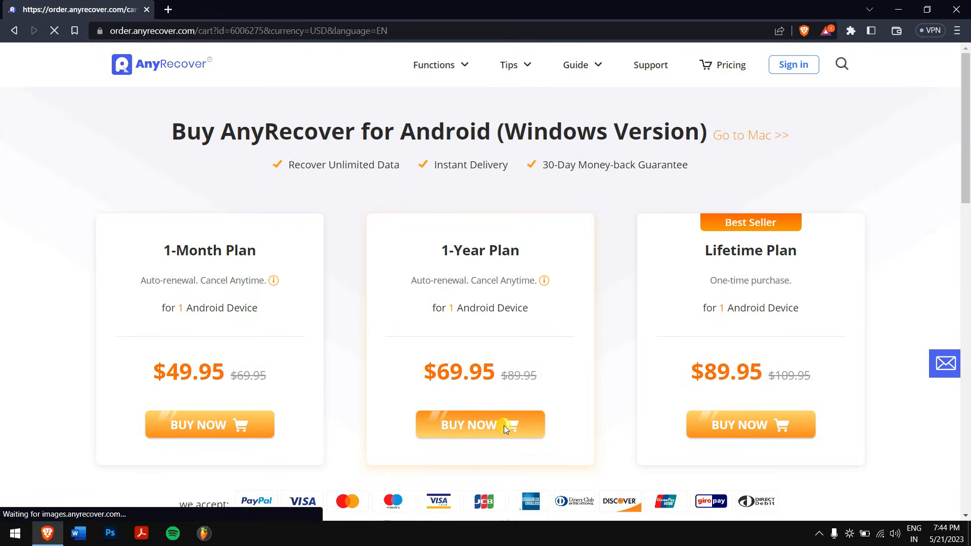
Apply coupon ARYT0110 at checkout, lowering the 1-Year Plan total to 62.95 USD.
left_click(229, 9)
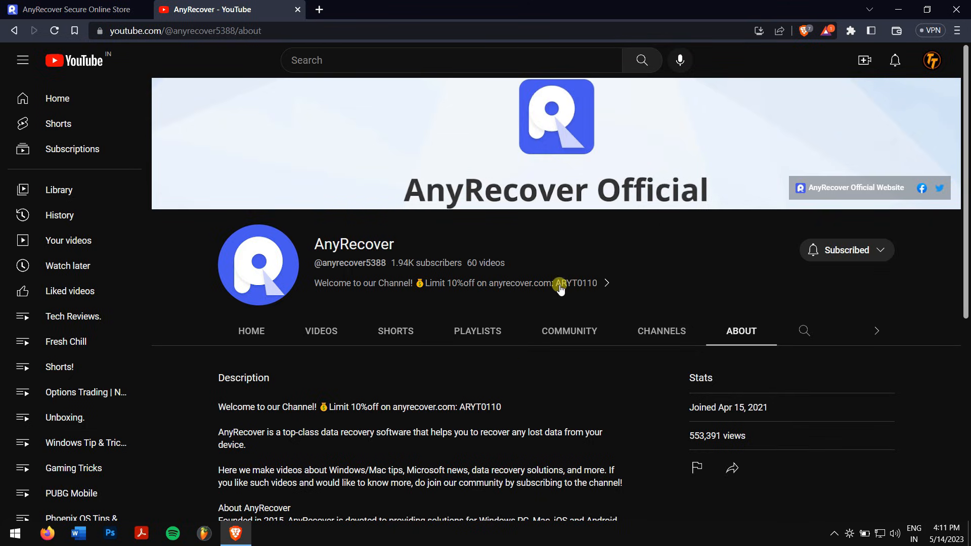
left_click(72, 9)
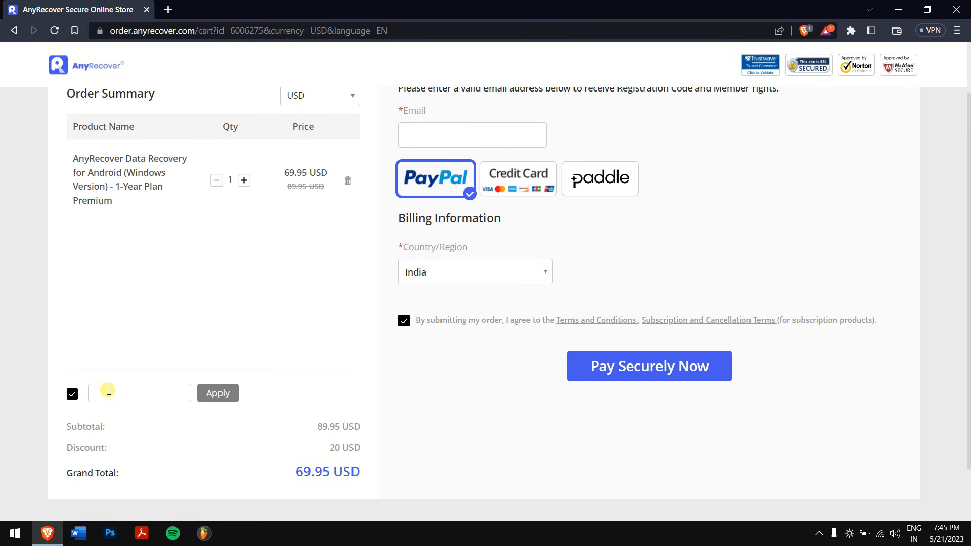
type("ARYT0110")
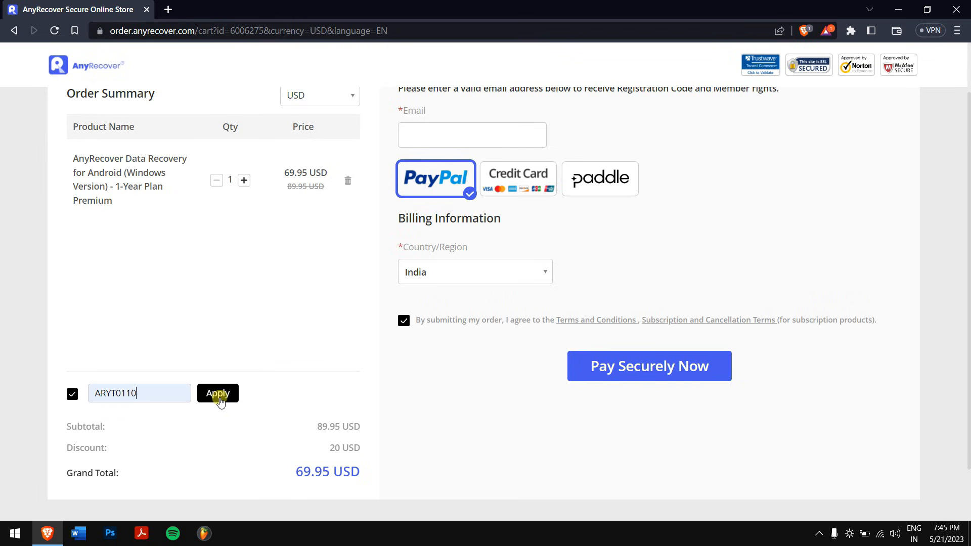
left_click(217, 393)
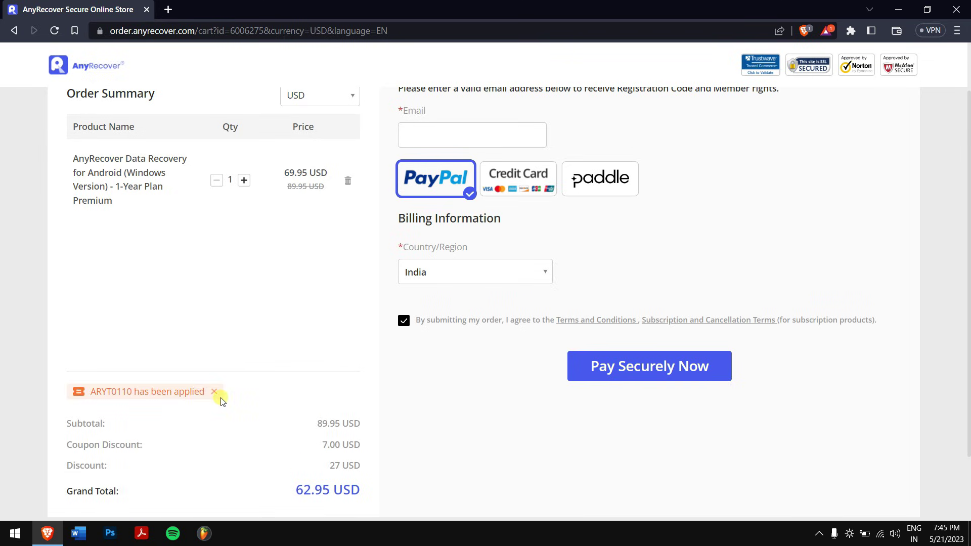